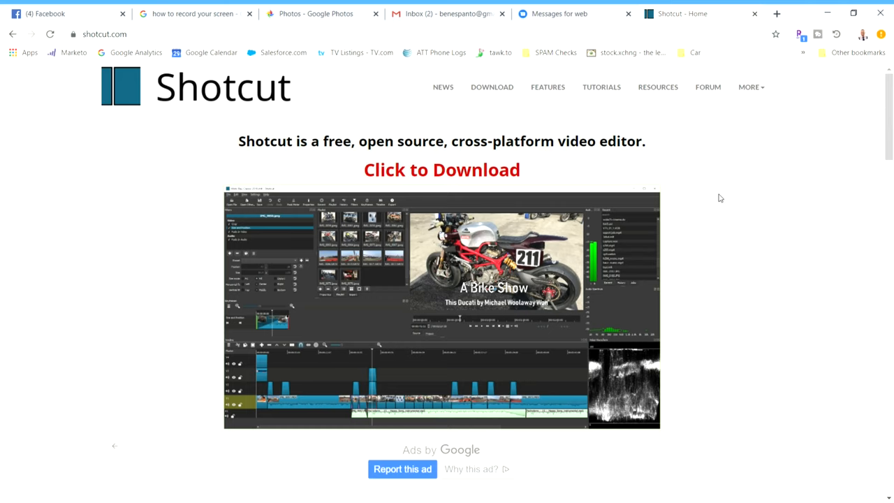
Scroll down the shotcut.com page in Chrome before switching to Shotcut with Frame-Extract loaded
scroll(down, 3)
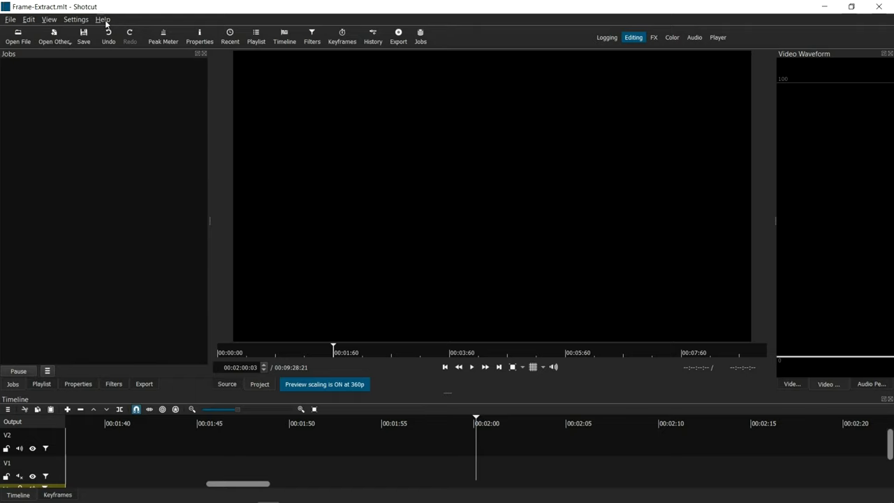
Open About Shotcut from the Help menu to confirm version 21.02.27
click(103, 19)
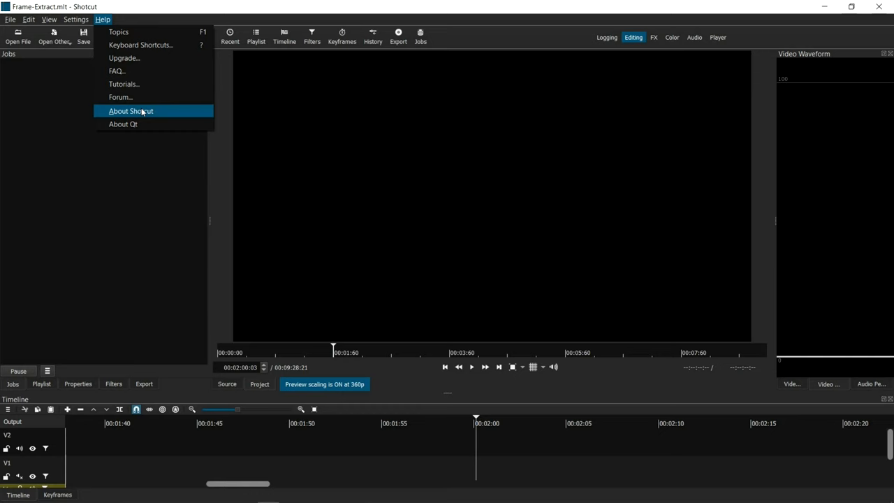
click(131, 111)
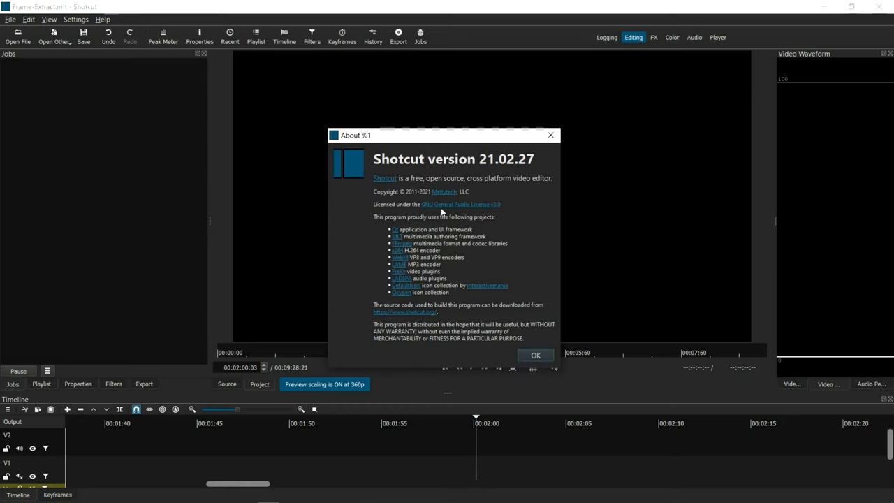
mouse_move(520, 220)
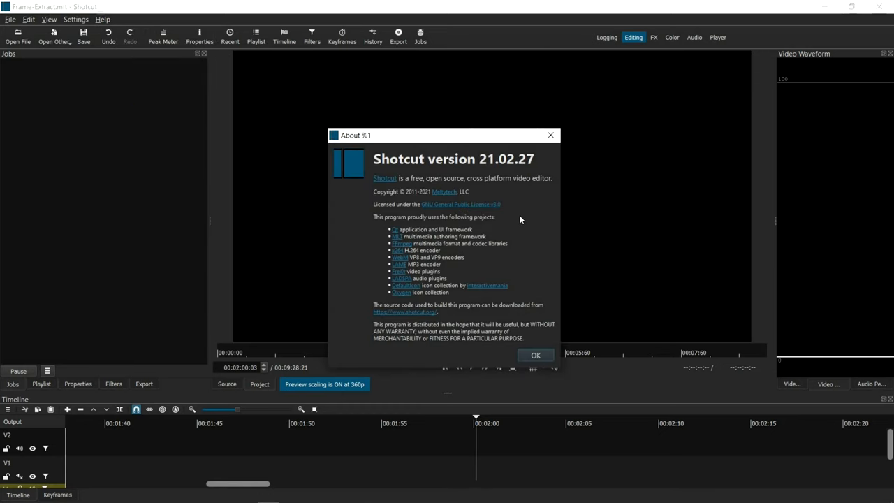
mouse_move(472, 159)
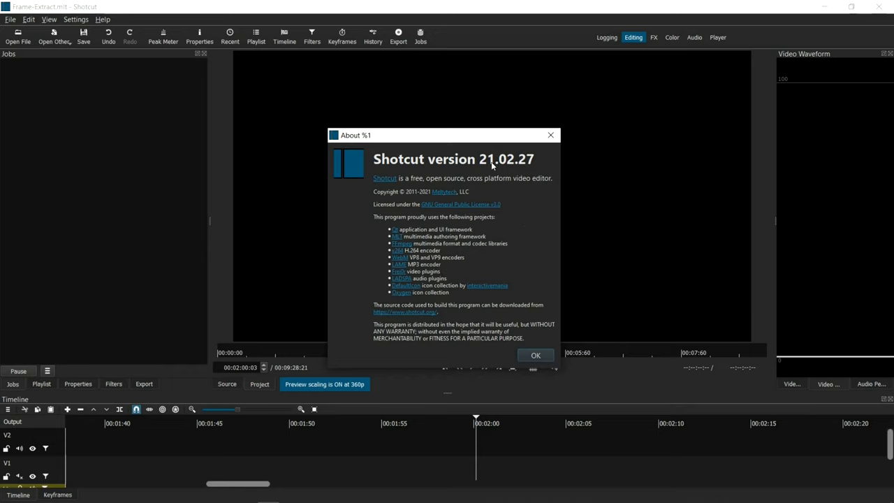
mouse_move(500, 166)
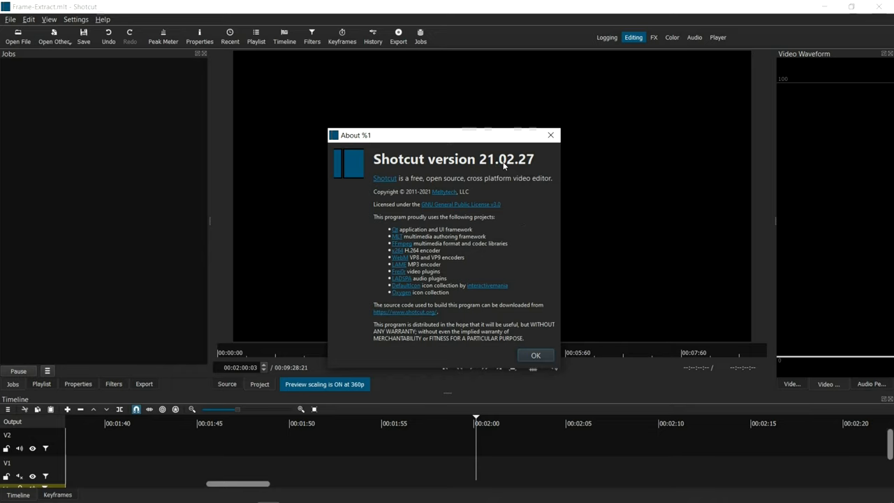
mouse_move(524, 166)
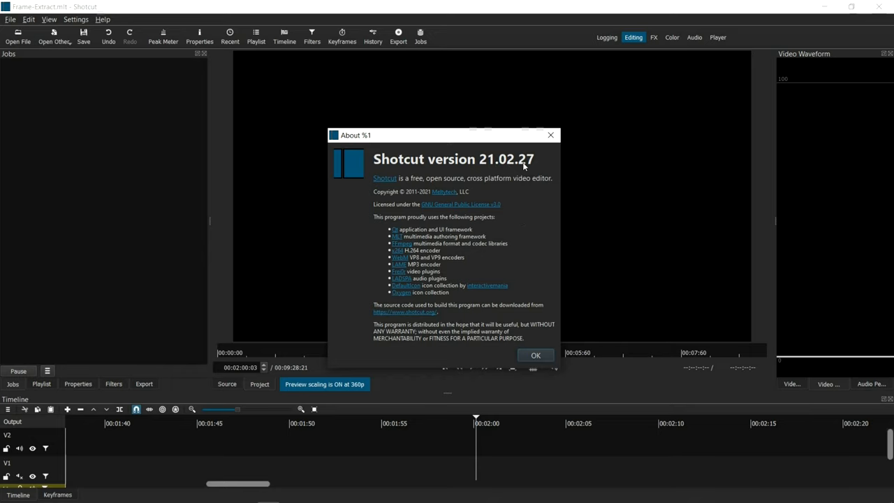
mouse_move(572, 323)
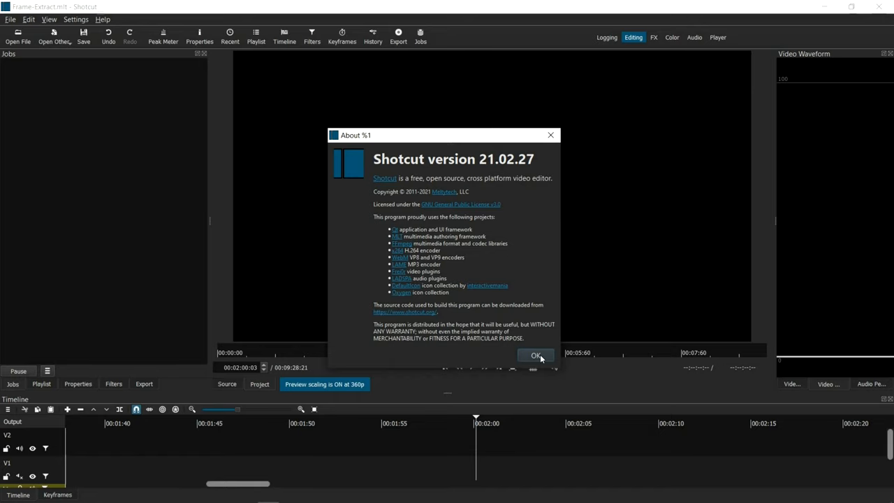
Close About, then play and pause Pexels Videos 2880.mp4 to reach the 00:00:05:08 in point
click(536, 356)
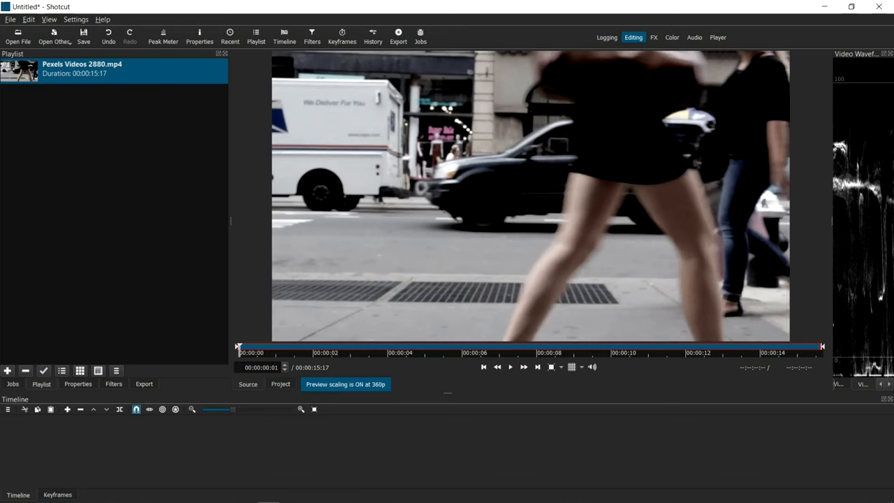
mouse_move(638, 489)
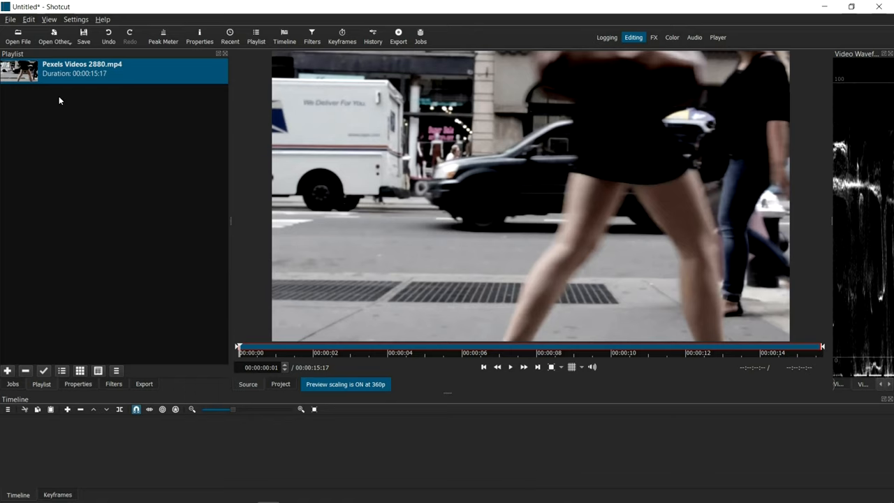
click(510, 366)
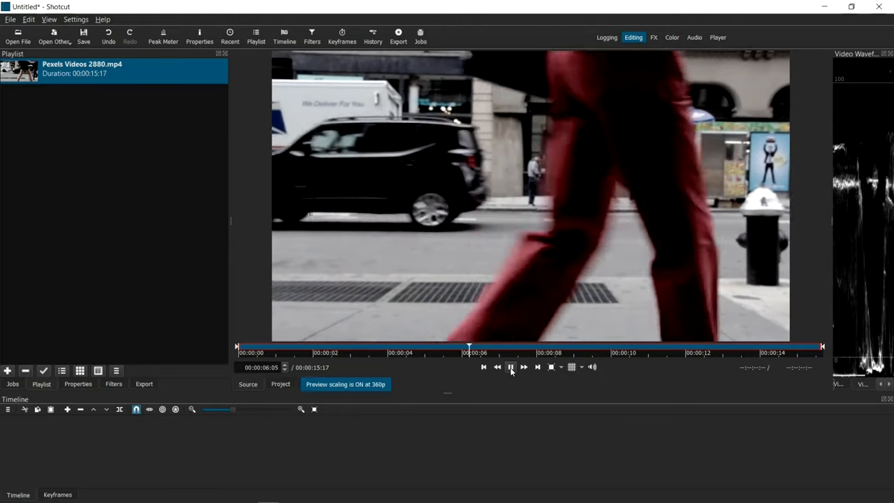
click(510, 367)
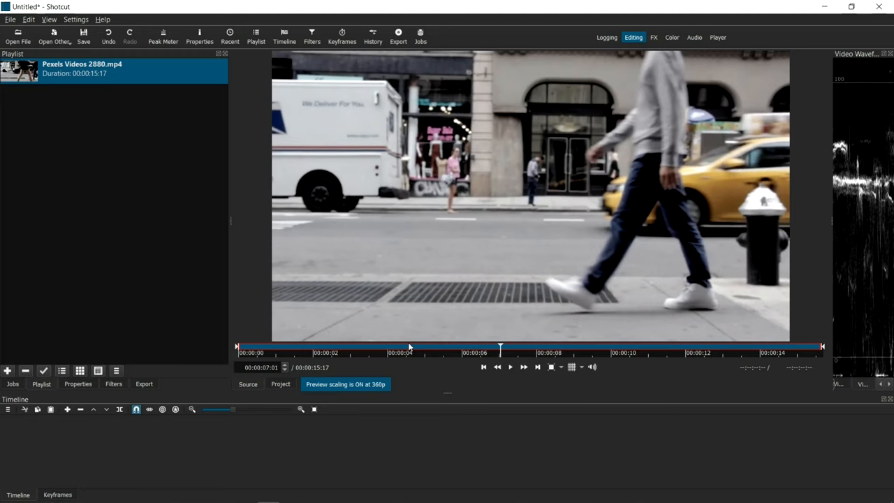
click(510, 367)
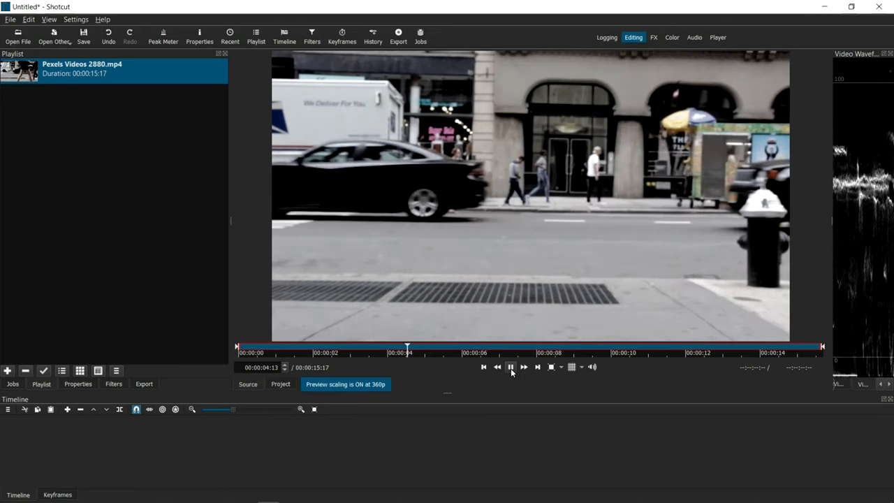
click(510, 367)
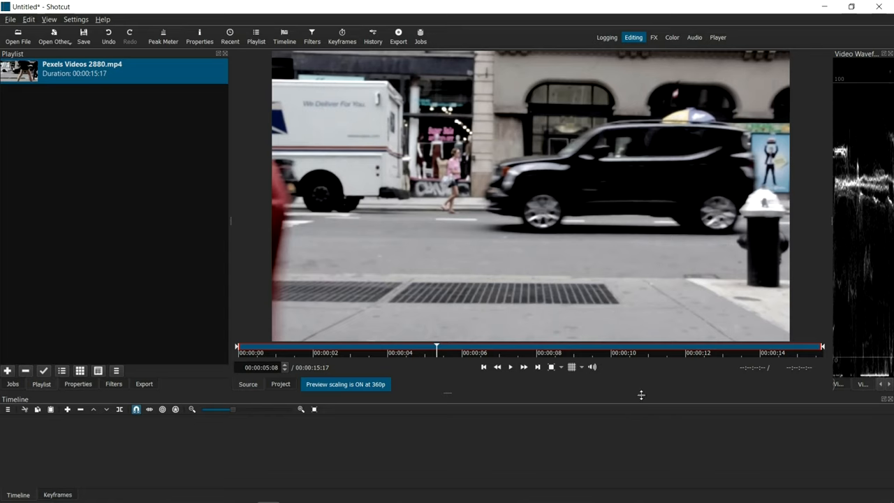
mouse_move(577, 385)
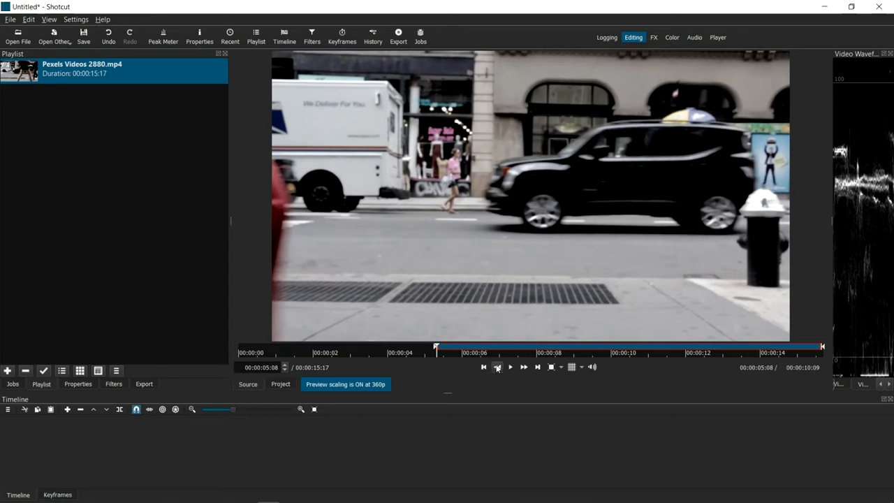
Set the out point at 00:00:07:01 for a 1:18 selection and return to the in point
click(510, 367)
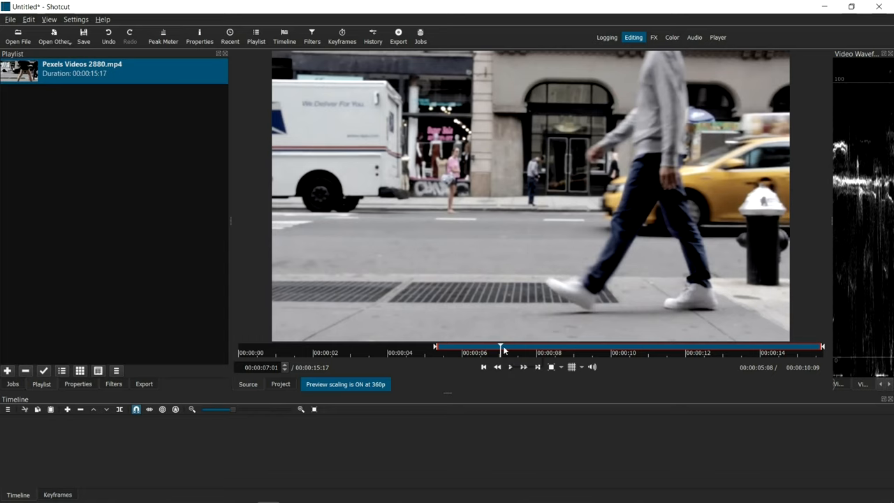
mouse_move(500, 348)
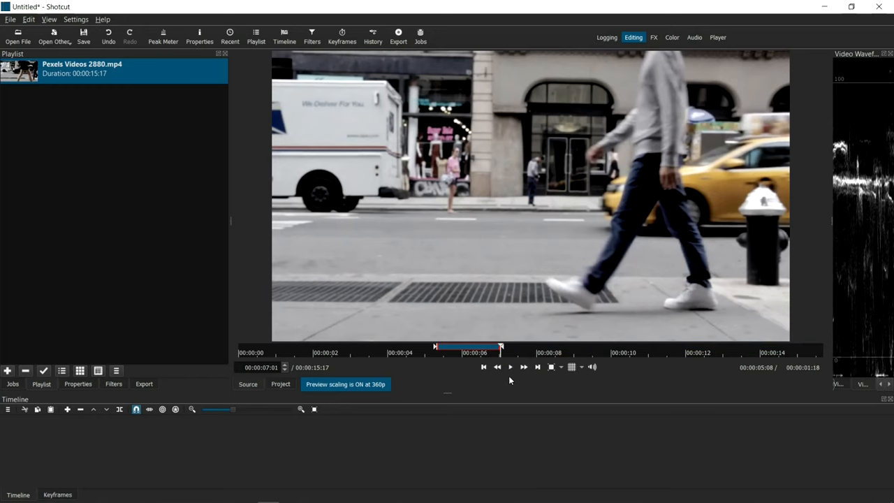
click(510, 367)
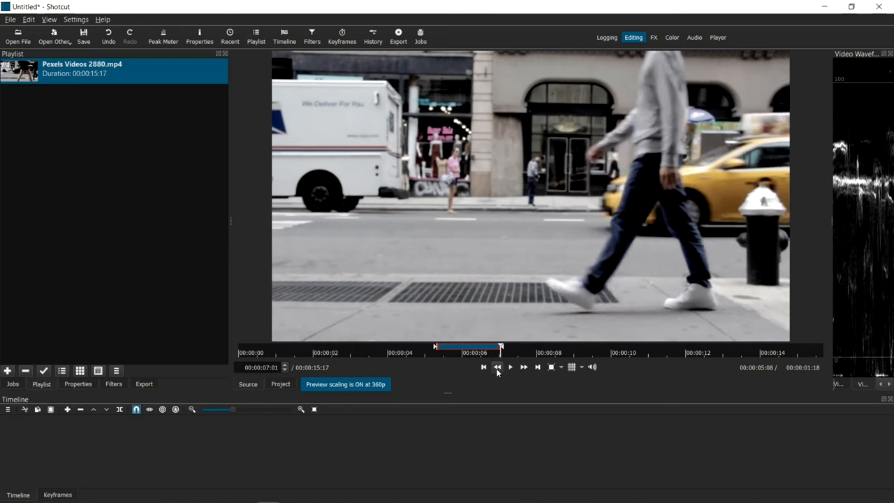
click(510, 367)
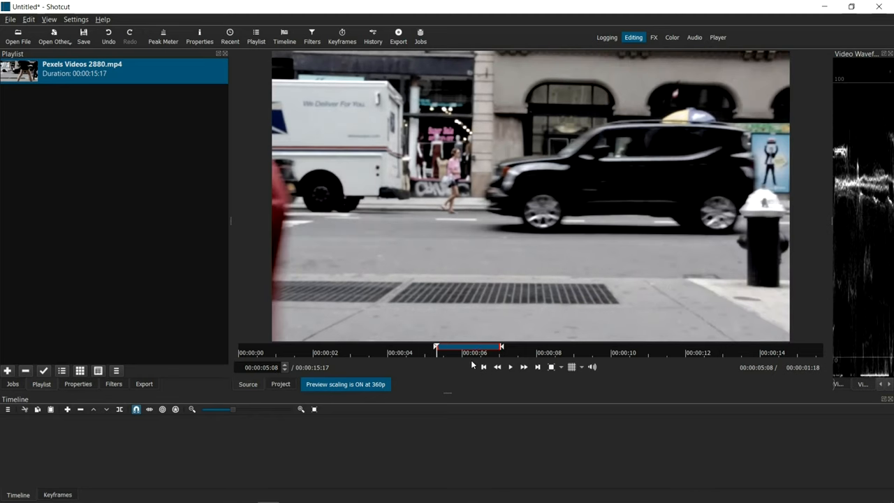
mouse_move(489, 353)
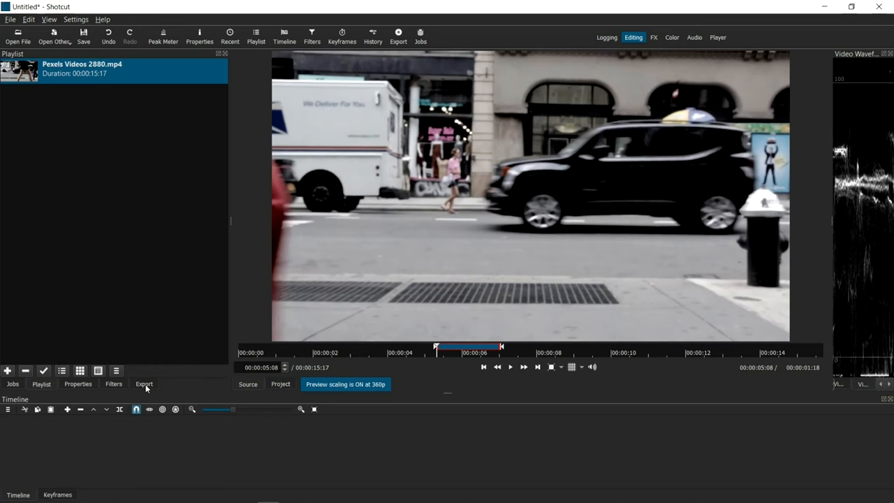
Choose the stills PNG preset in the Export panel
click(144, 383)
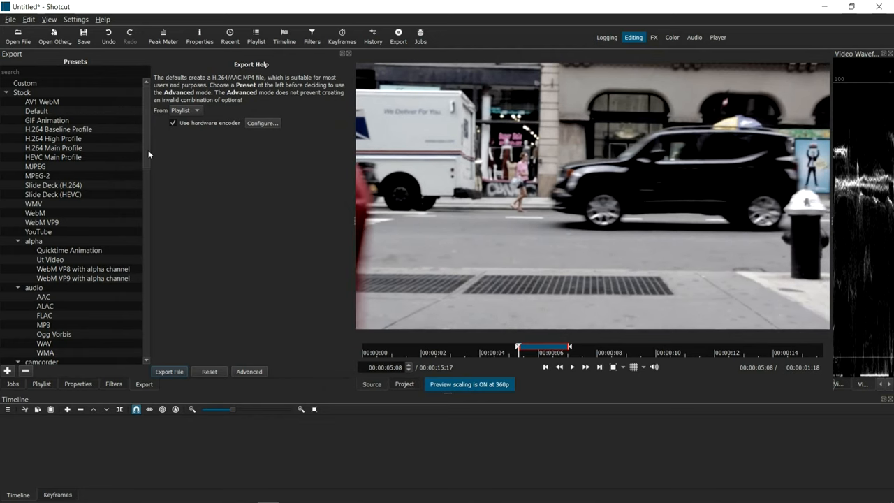
scroll(down, 3)
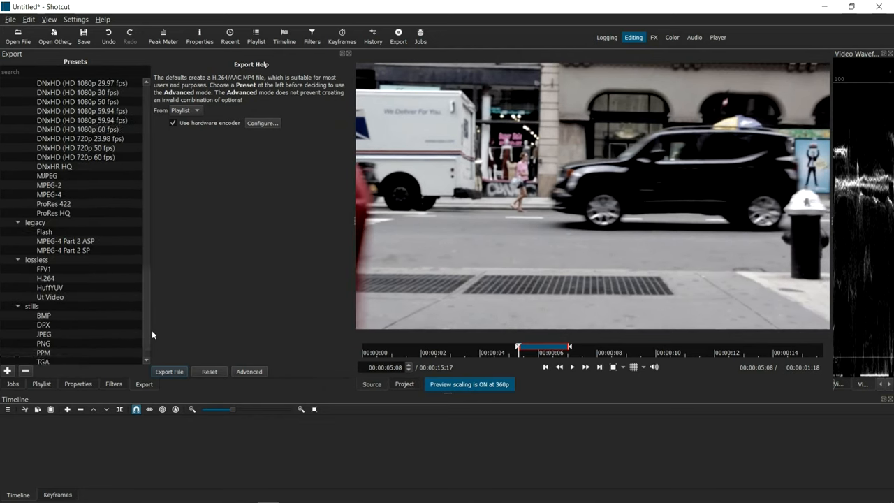
scroll(down, 3)
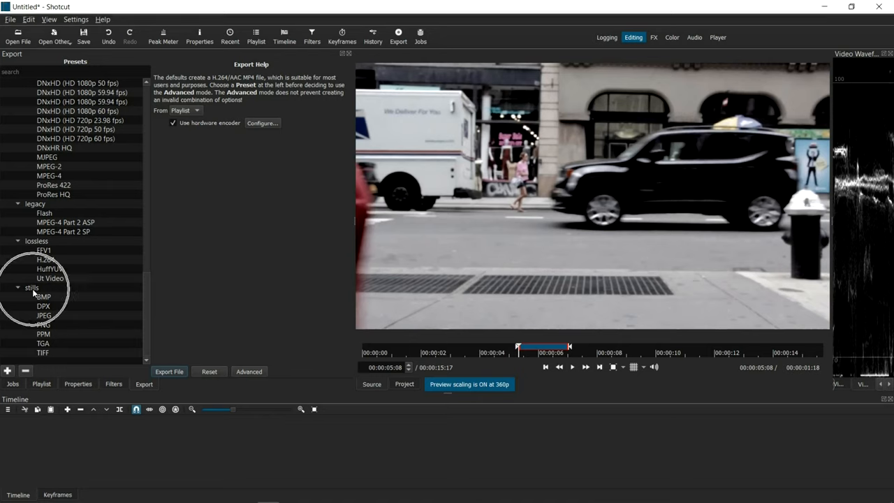
mouse_move(49, 305)
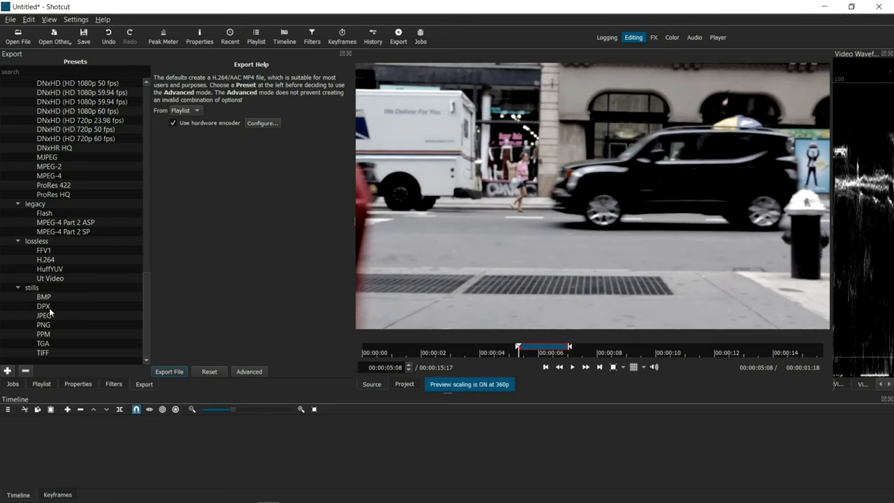
mouse_move(49, 331)
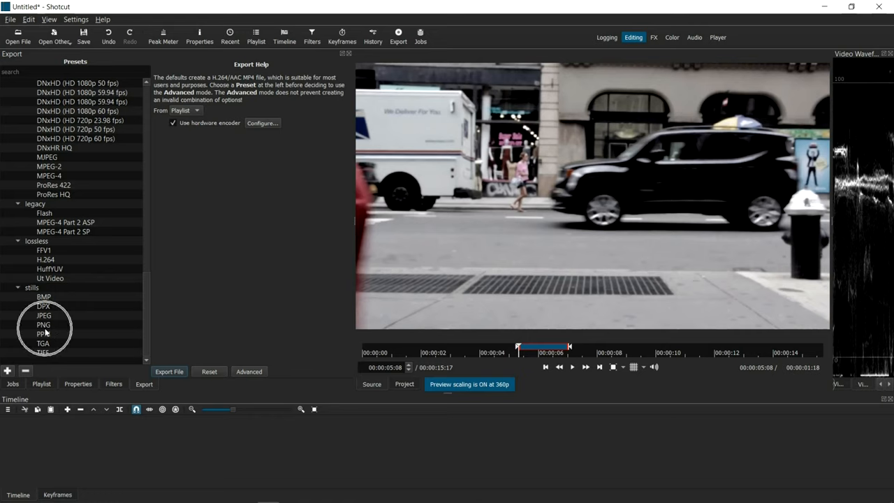
click(43, 325)
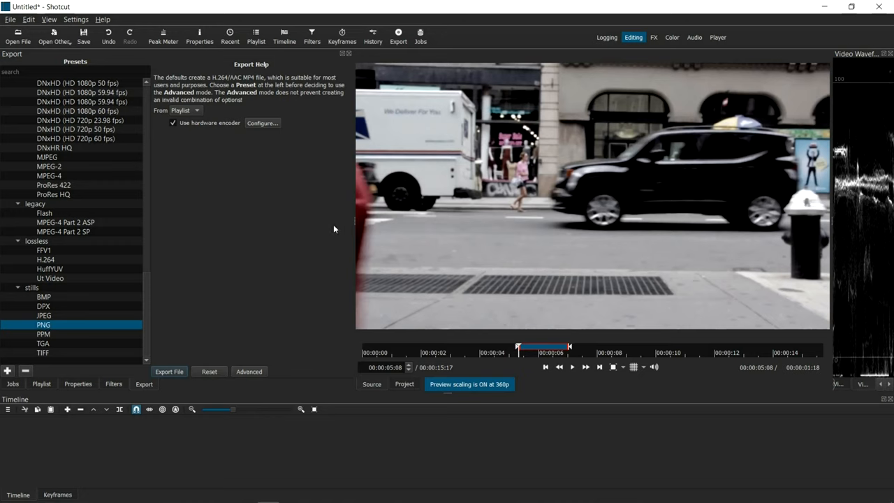
mouse_move(197, 111)
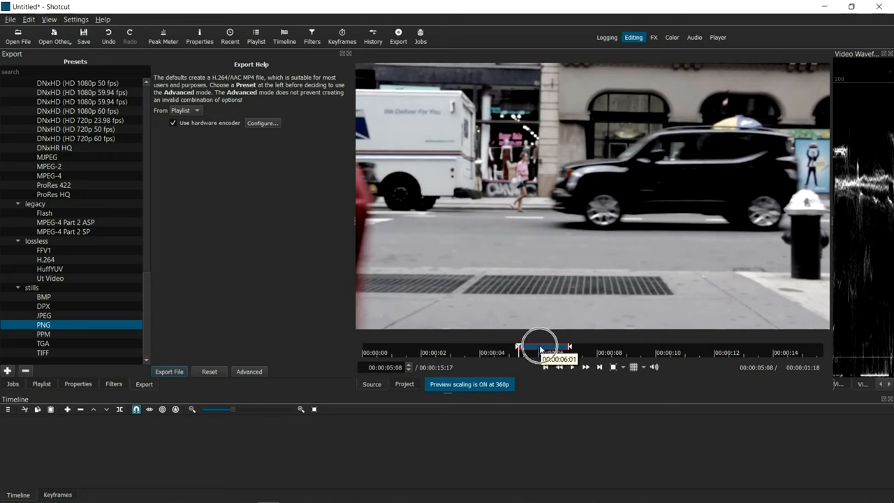
Switch the export From to Source and show the Advanced image2 settings
click(185, 112)
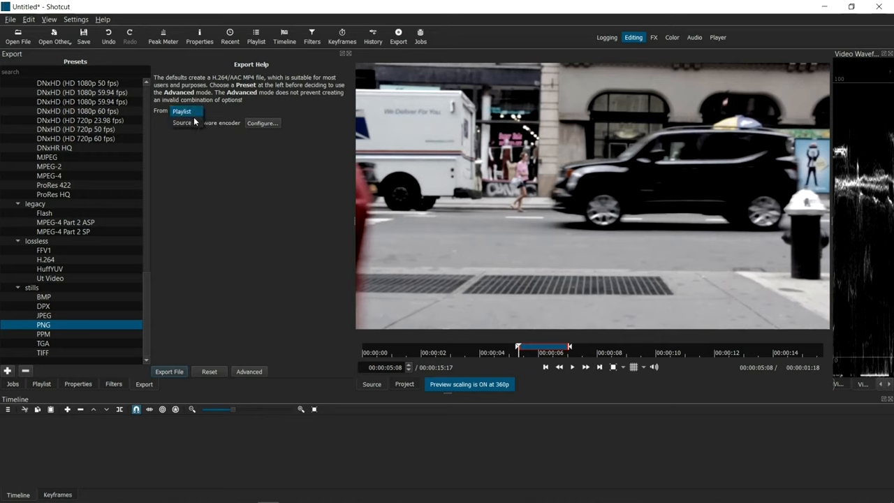
click(185, 110)
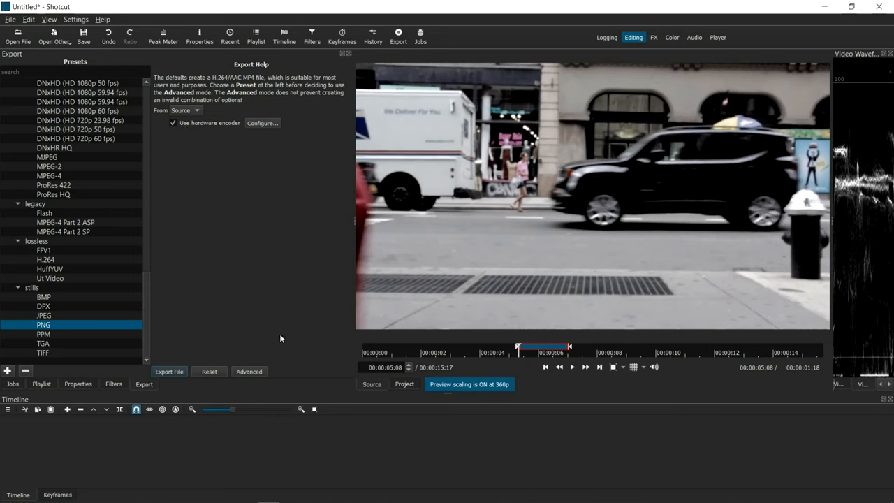
click(249, 371)
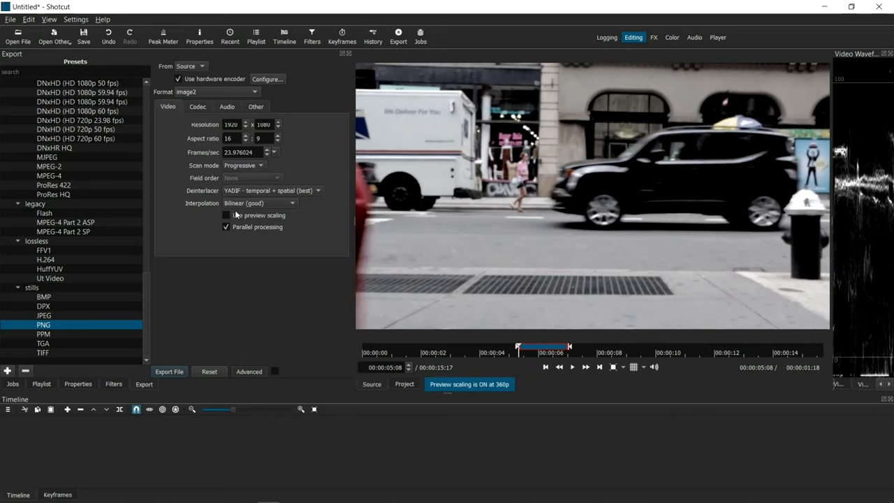
click(226, 215)
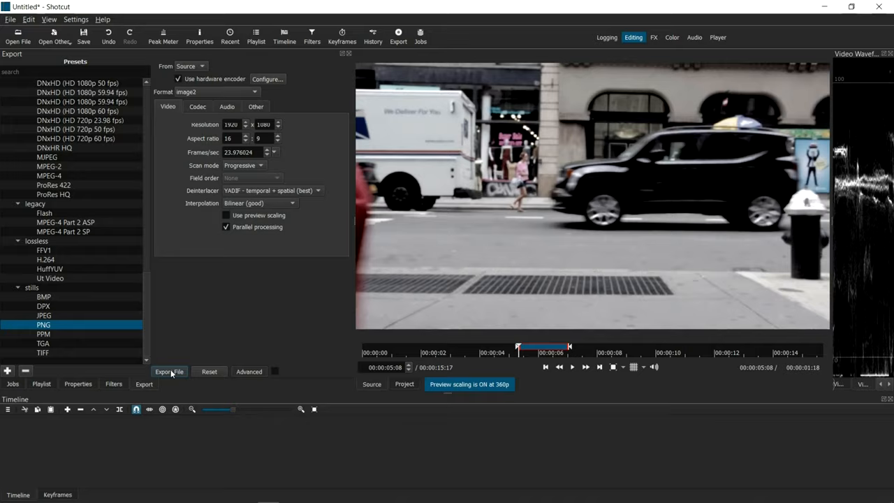
Export the frames as 'still' into Desktop\Stills, producing 42 numbered PNGs
click(169, 371)
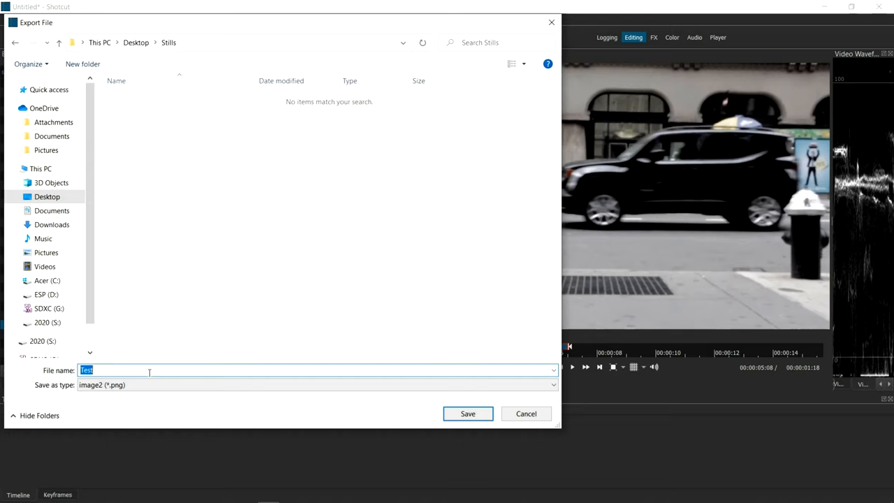
text(still)
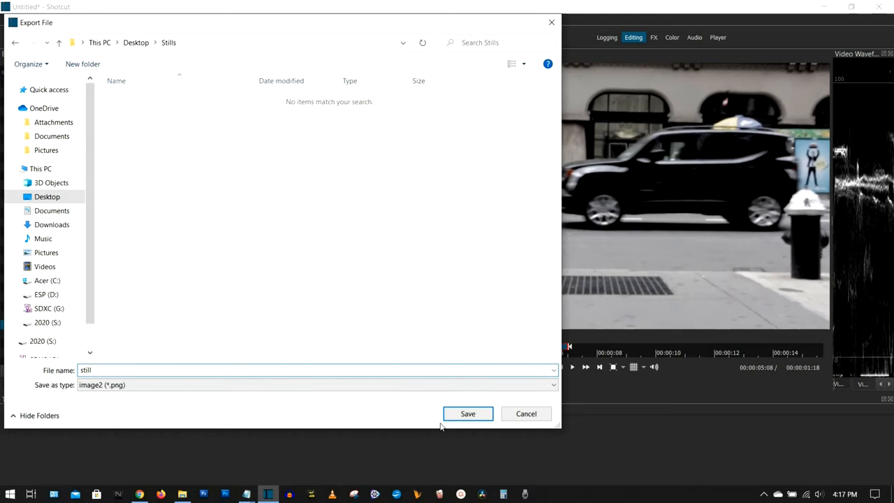
click(468, 414)
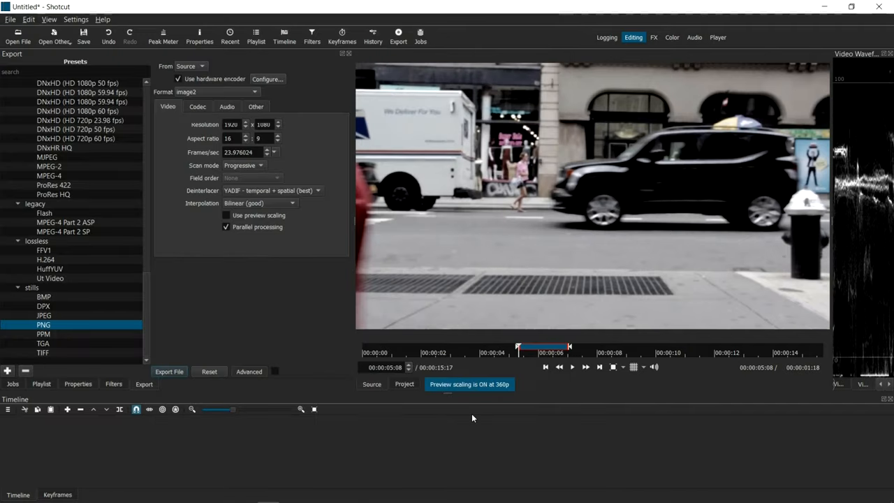
click(169, 371)
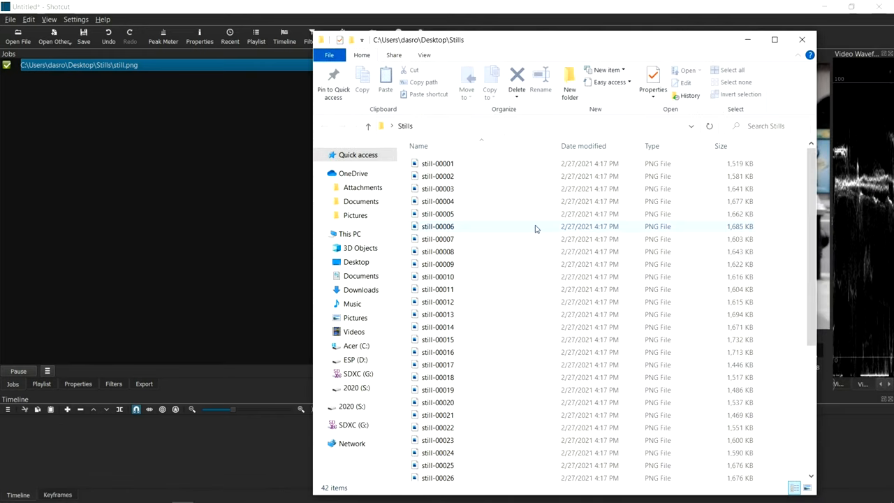
Scroll the Stills folder list, then select and open still-00001
scroll(down, 3)
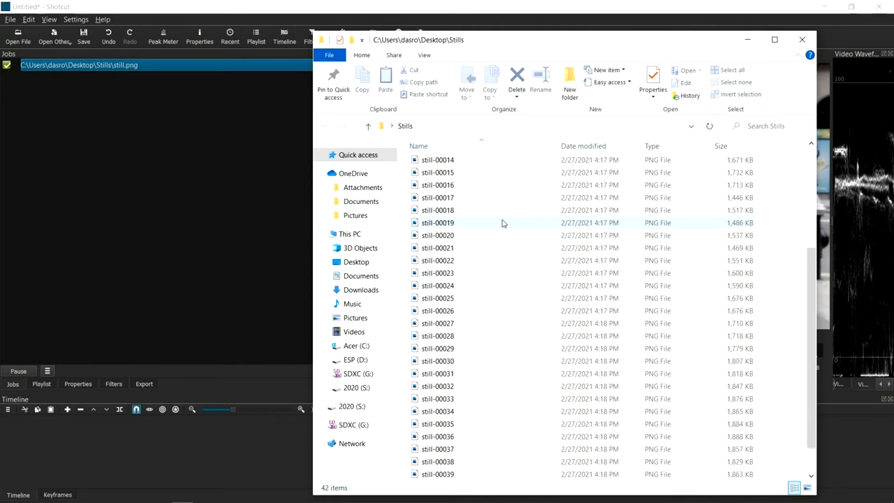
click(438, 164)
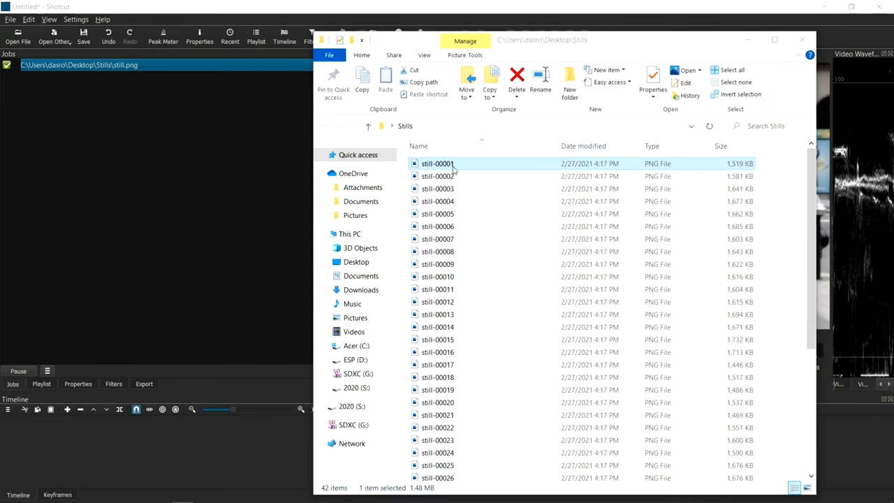
double_click(438, 163)
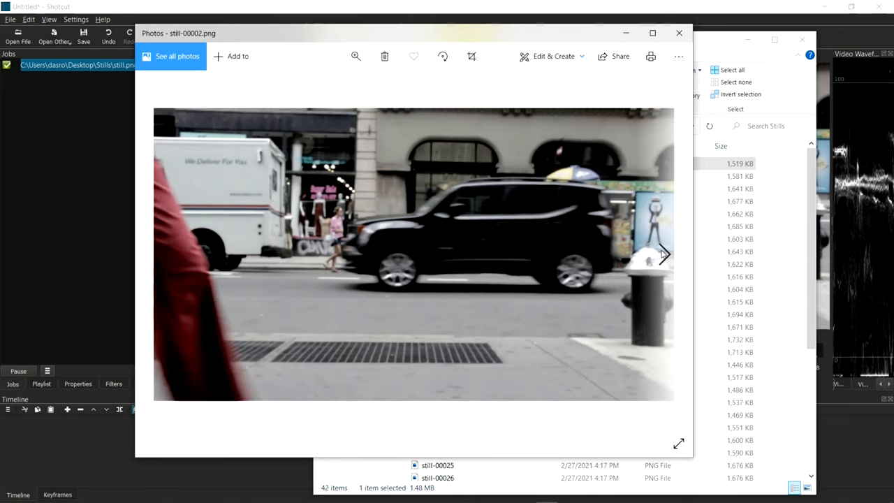
Advance through the exported stills in Photos, then close the viewer
click(663, 254)
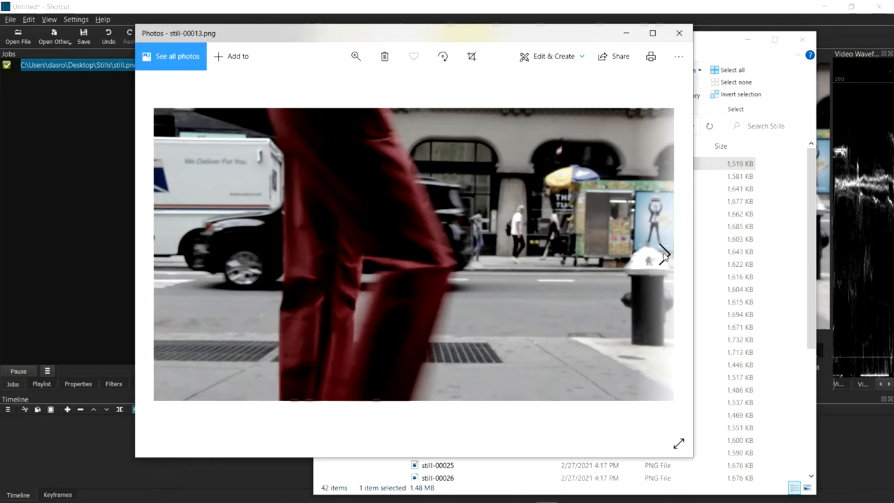
click(678, 33)
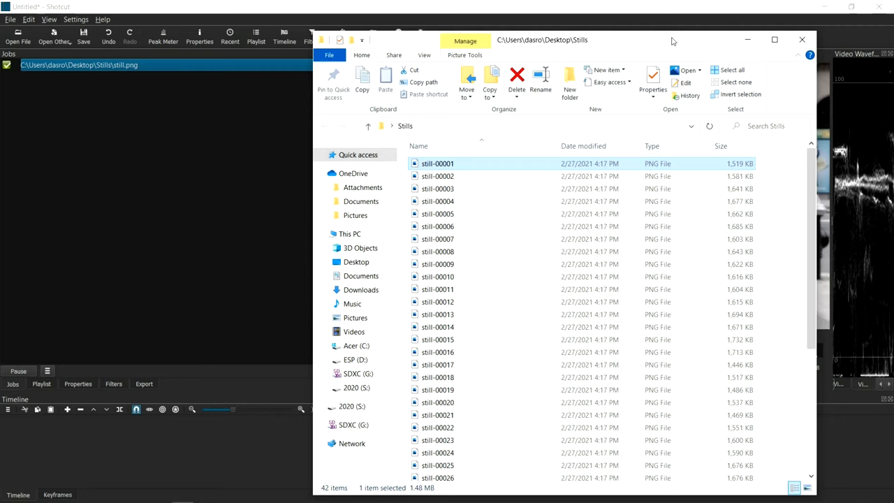
Scroll the Stills folder to still-00042 and check the 1920 x 1080 frame dimensions
scroll(down, 3)
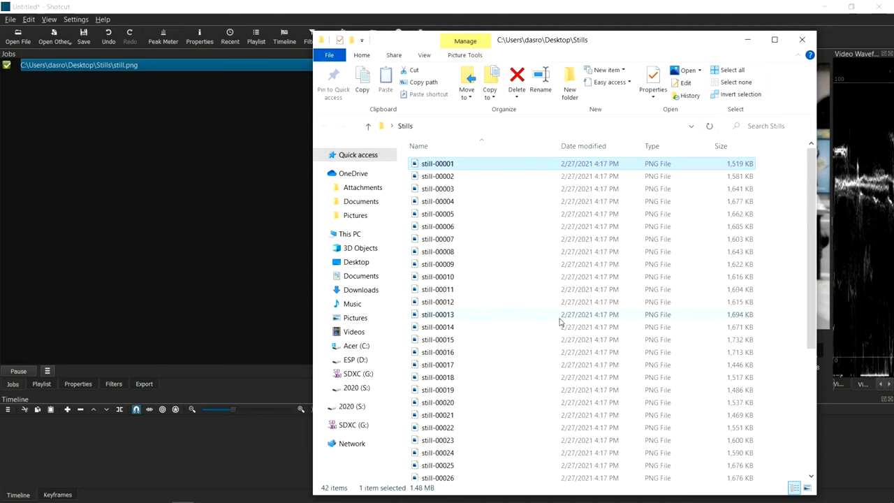
scroll(down, 3)
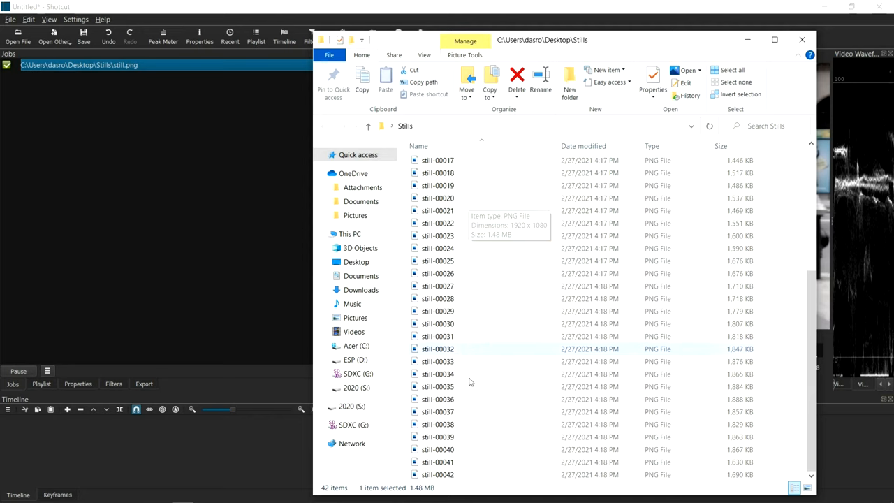
click(438, 461)
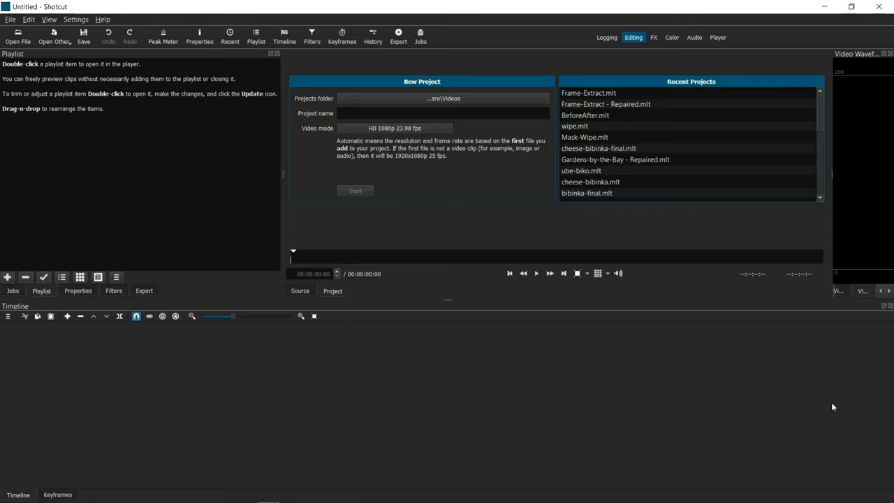
mouse_move(825, 407)
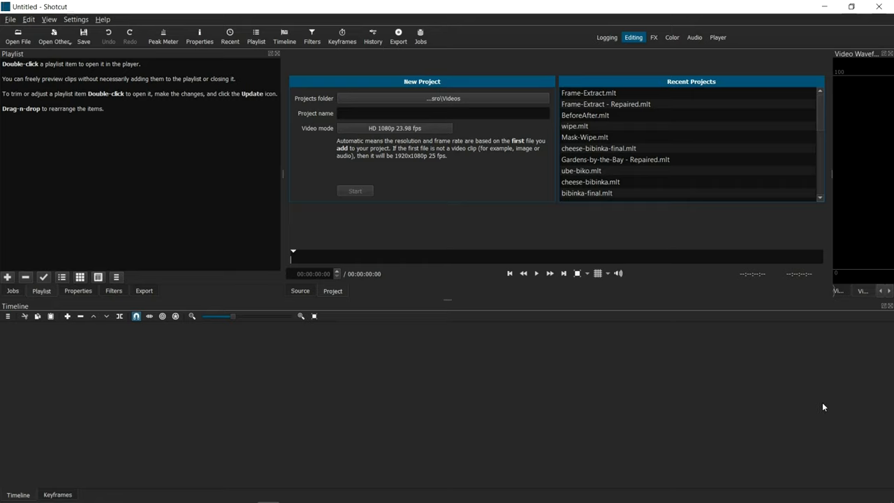
mouse_move(821, 404)
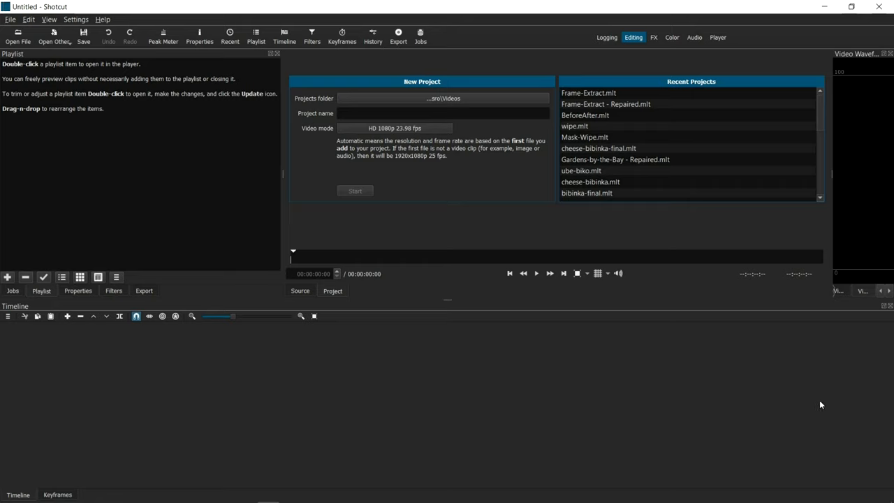
mouse_move(128, 170)
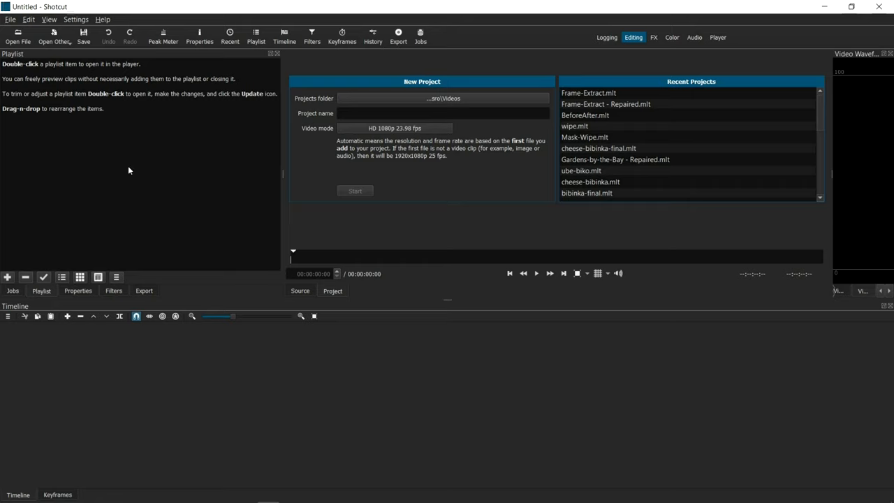
mouse_move(635, 346)
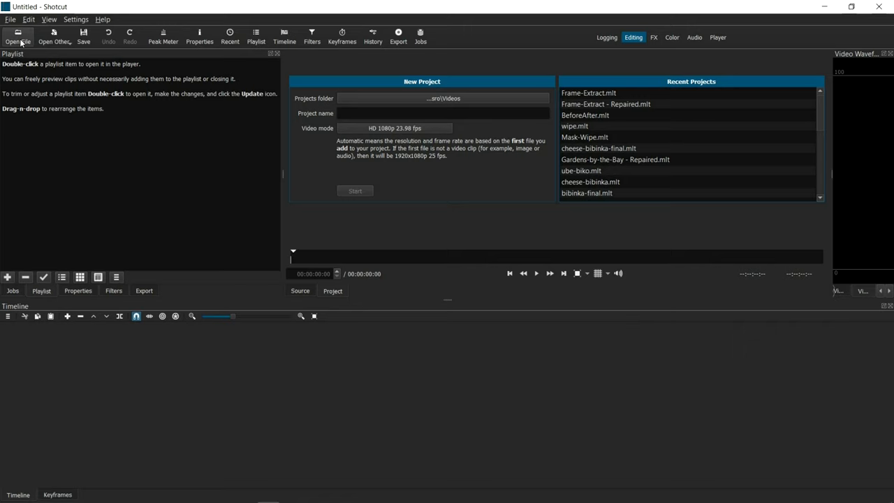
Open still-00001 from Desktop\Stills into the source player as an image sequence
click(17, 35)
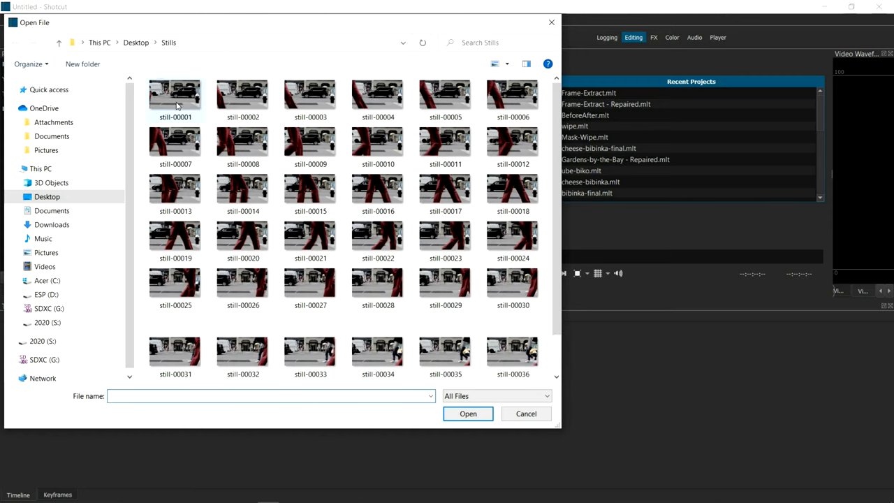
click(174, 96)
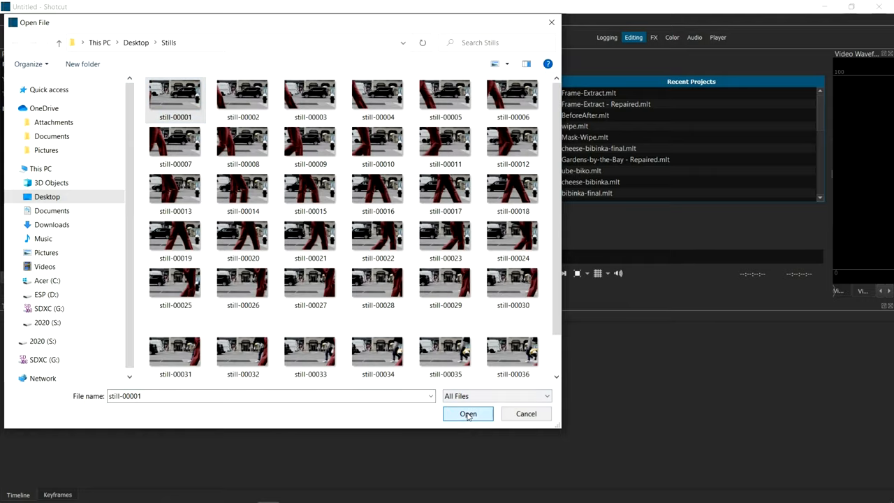
click(469, 413)
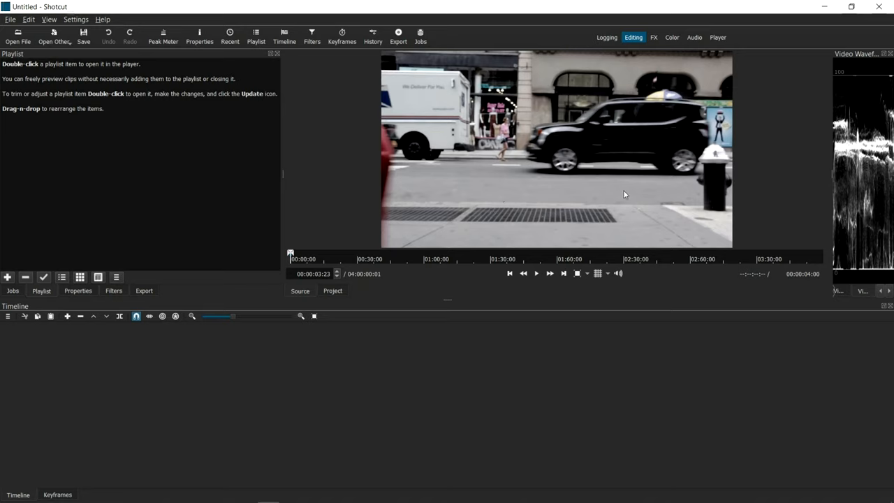
mouse_move(78, 292)
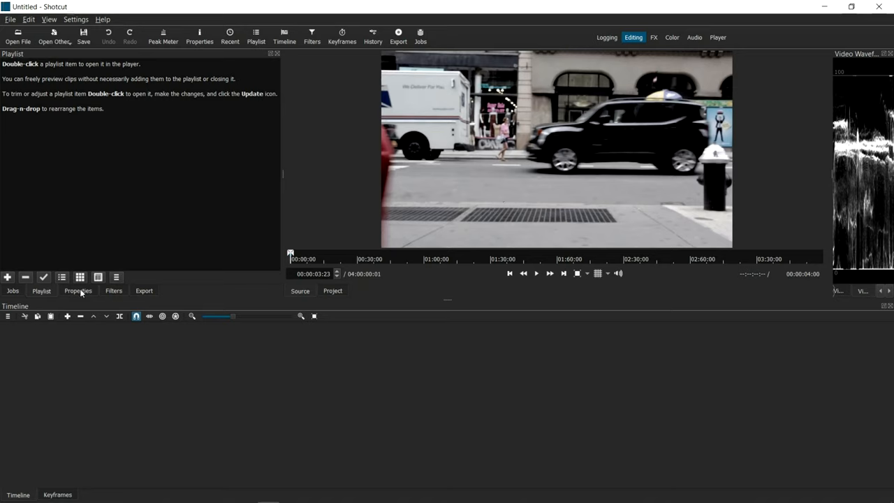
Load still-00001 as an image sequence and preview the 1:18 clip
click(78, 290)
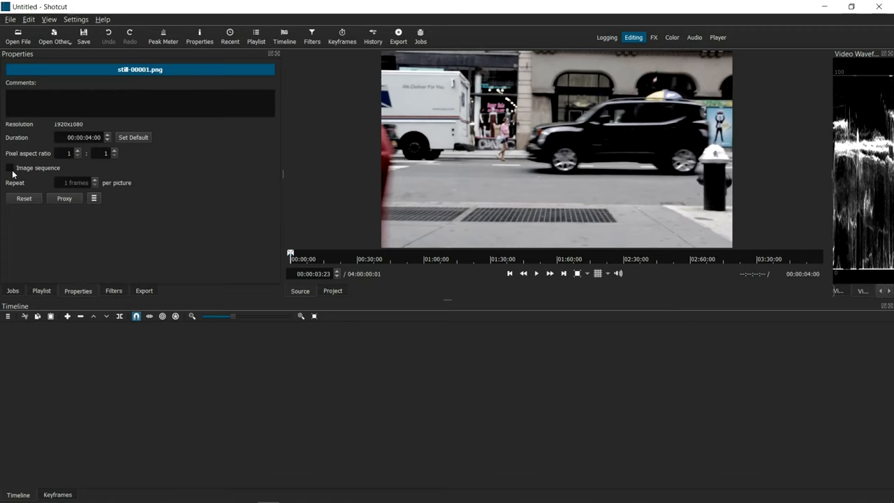
click(10, 168)
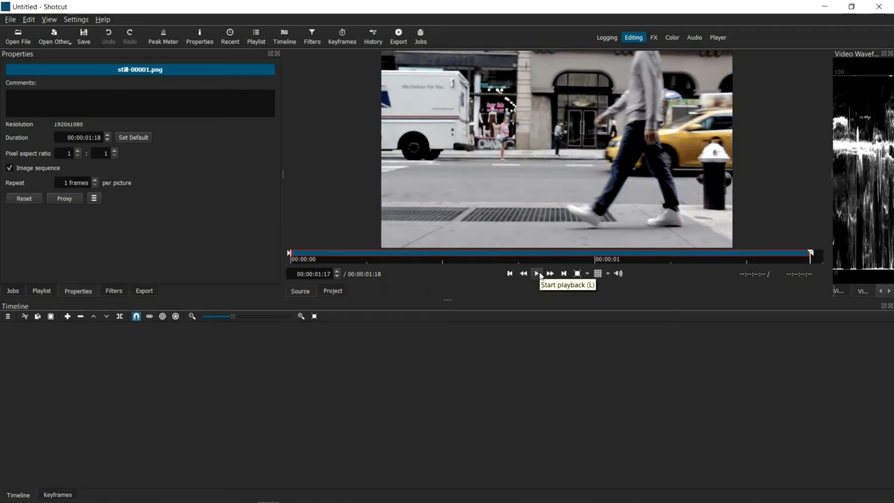
click(537, 273)
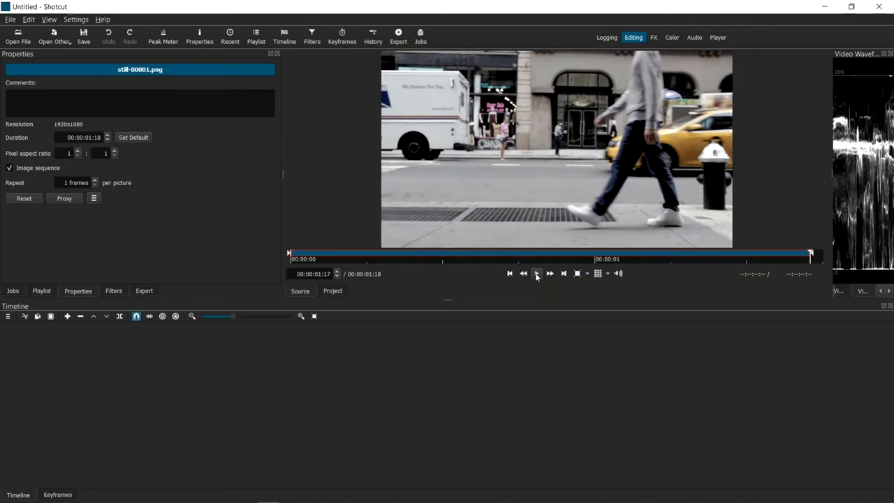
click(536, 274)
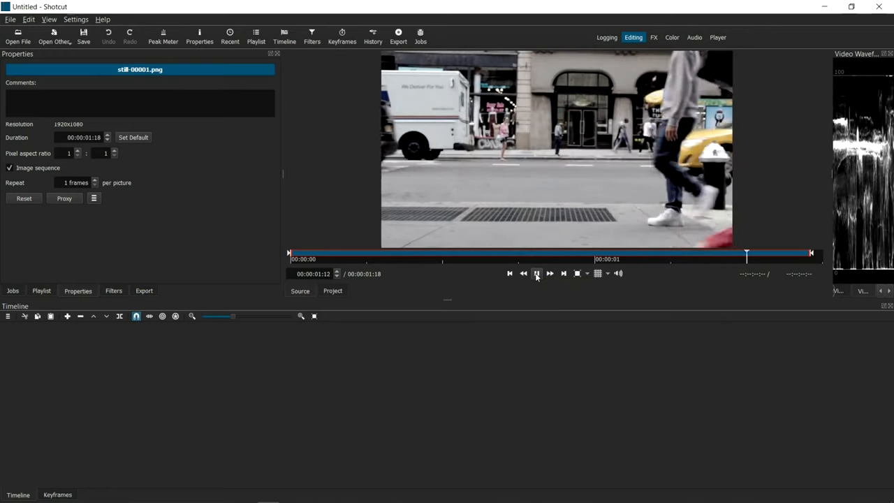
click(536, 273)
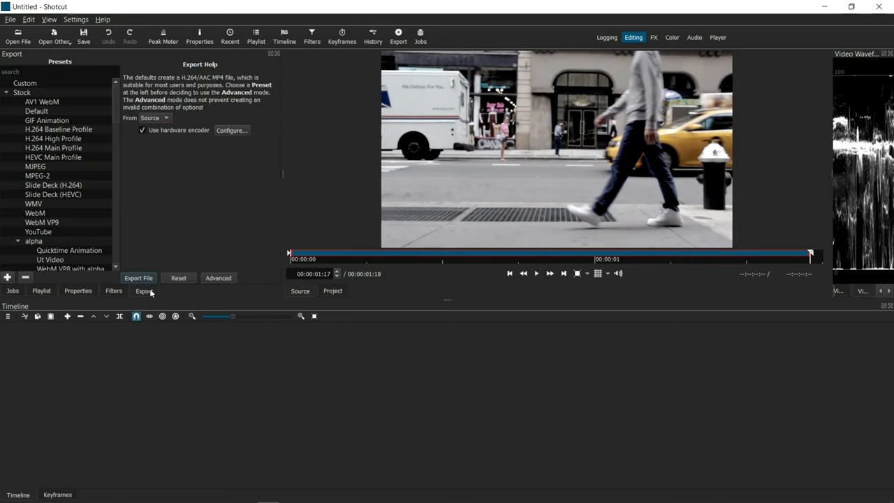
mouse_move(207, 167)
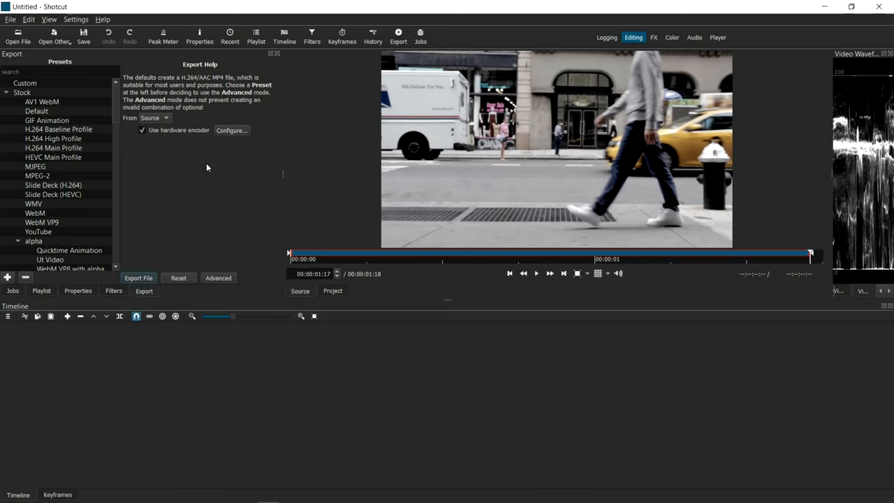
mouse_move(162, 124)
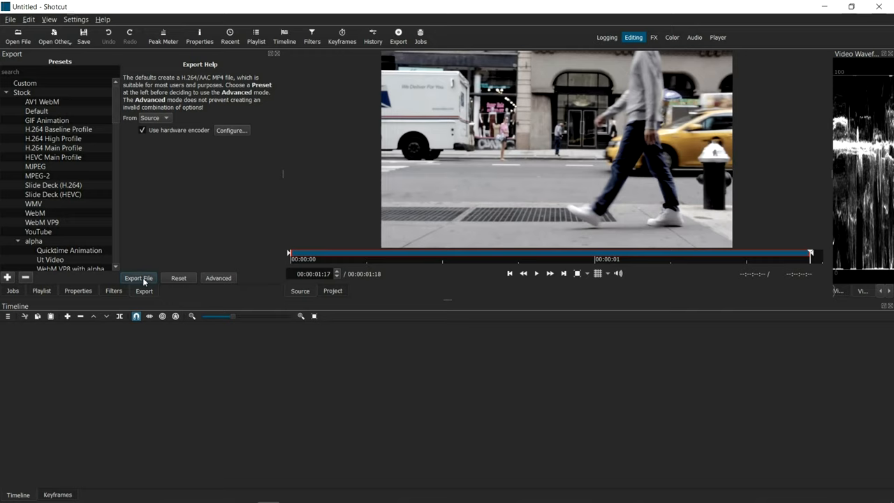
Export the clip to the Desktop Stills folder as final-stills.mp4
click(138, 278)
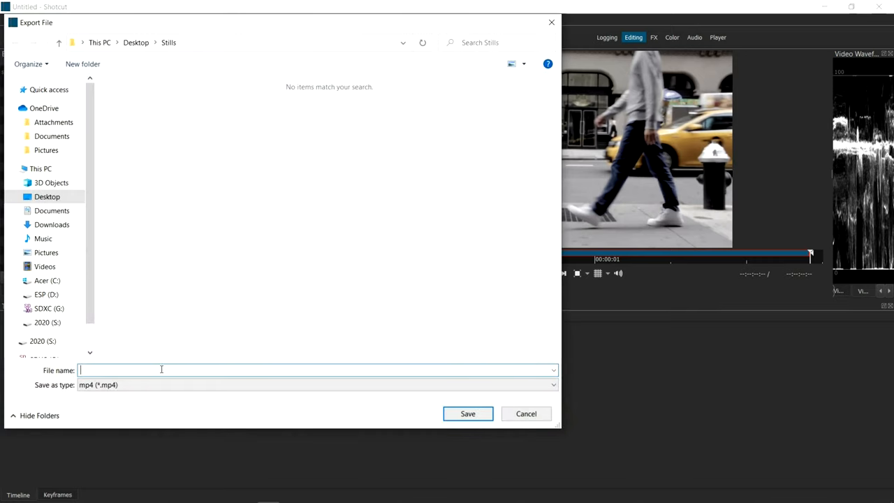
text(final)
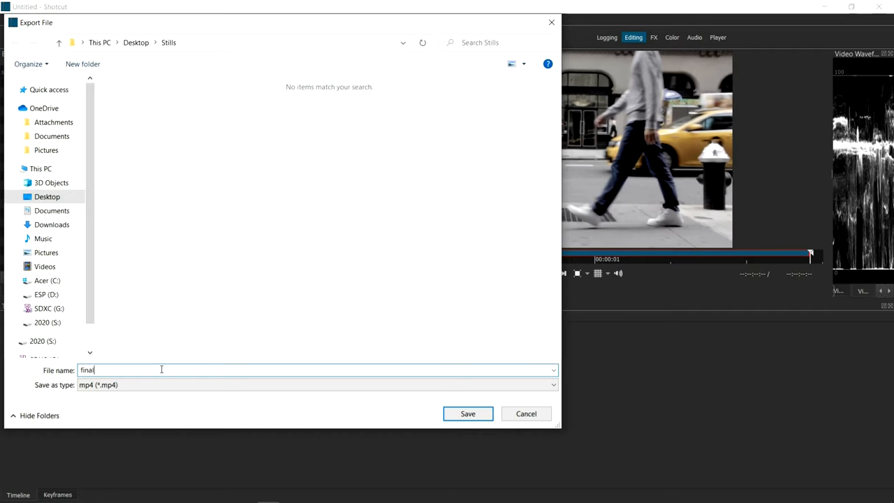
text(-stills)
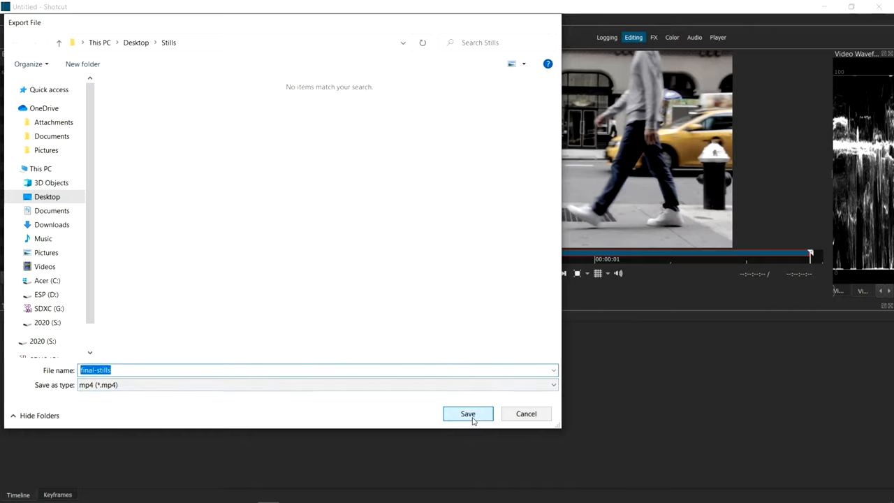
click(468, 414)
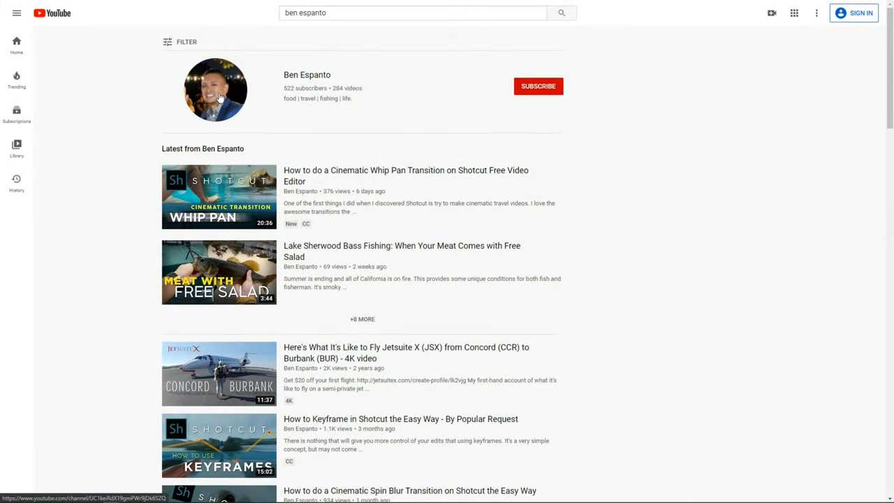
click(215, 90)
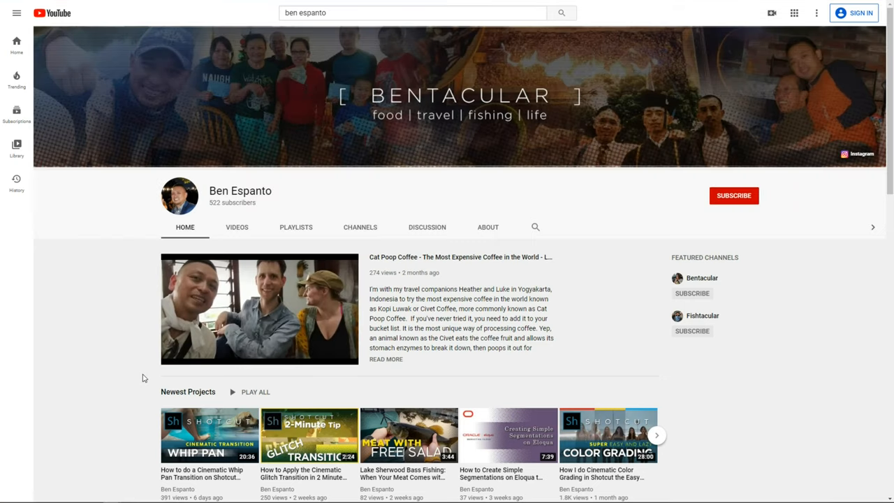
mouse_move(259, 308)
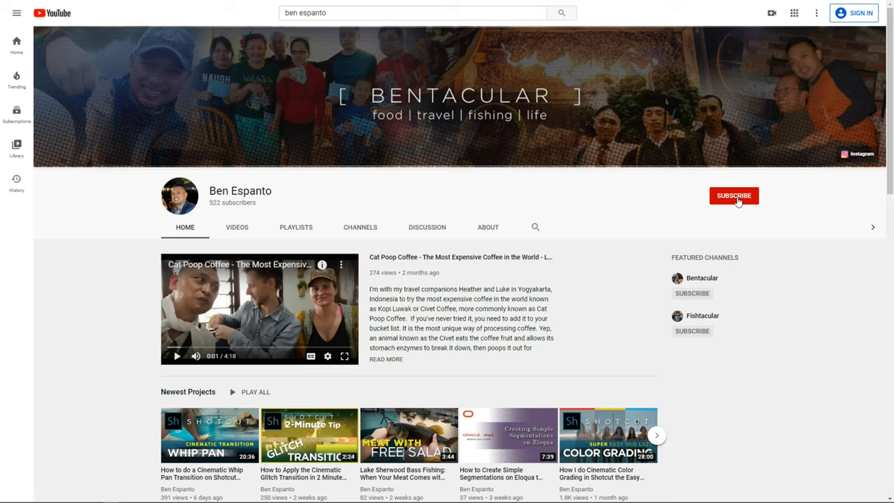
scroll(down, 3)
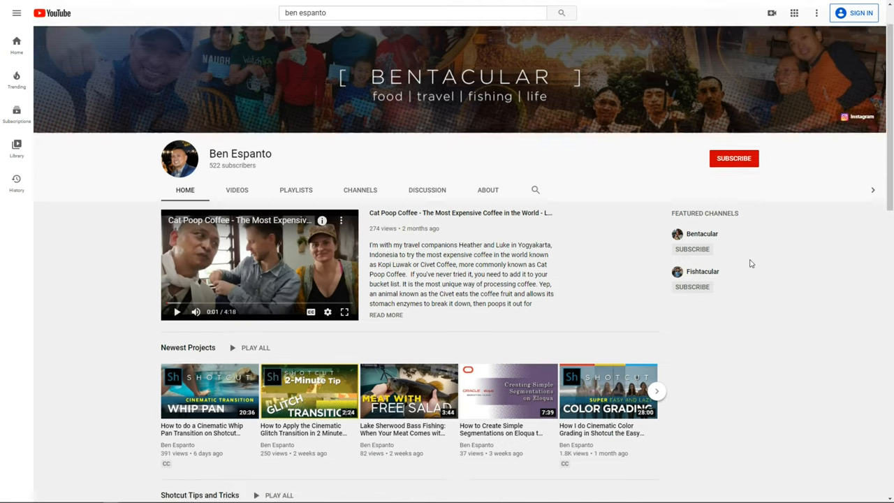
scroll(down, 3)
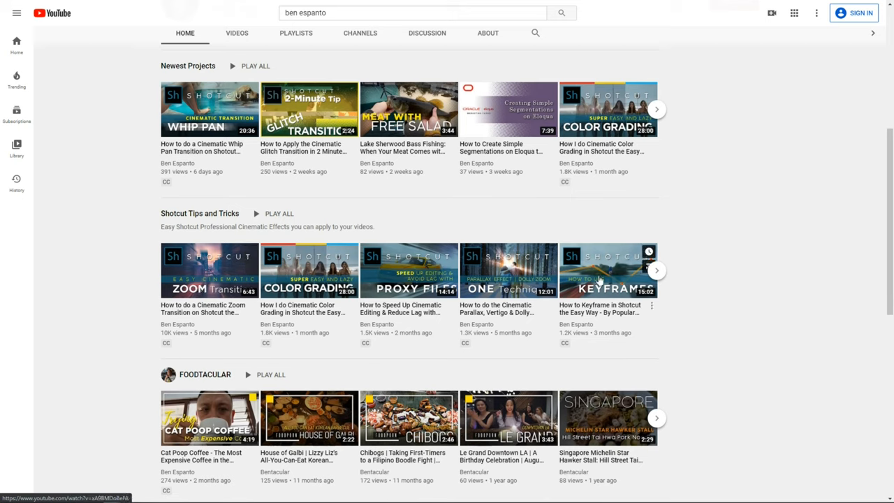
click(655, 270)
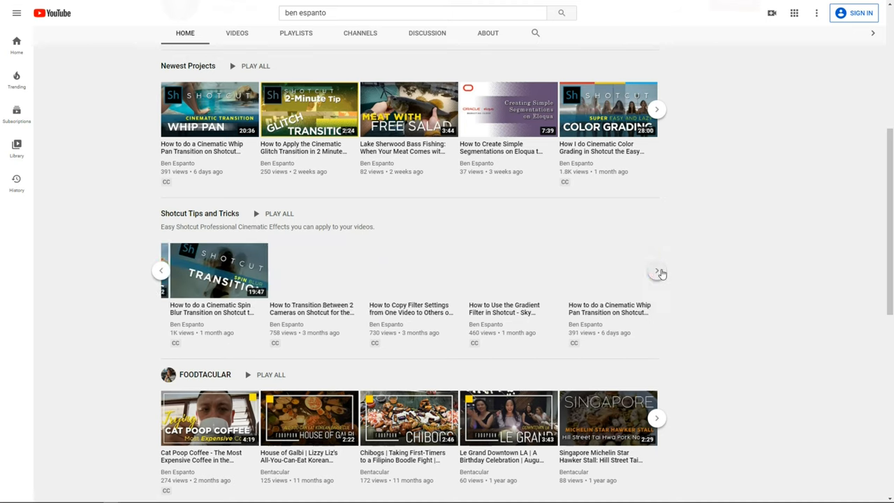
click(657, 271)
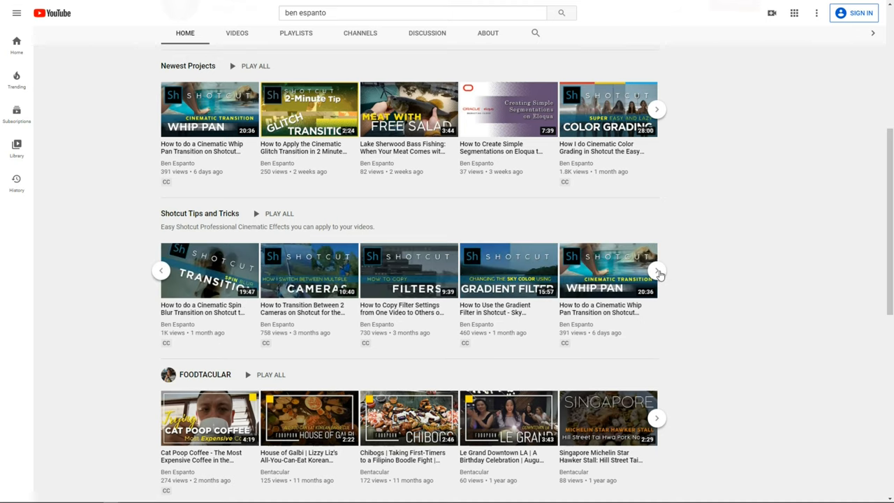
click(657, 270)
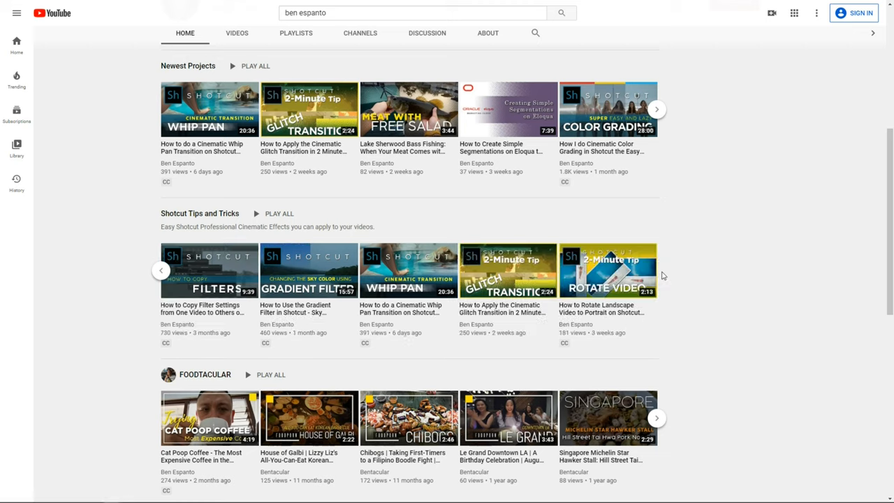
mouse_move(737, 277)
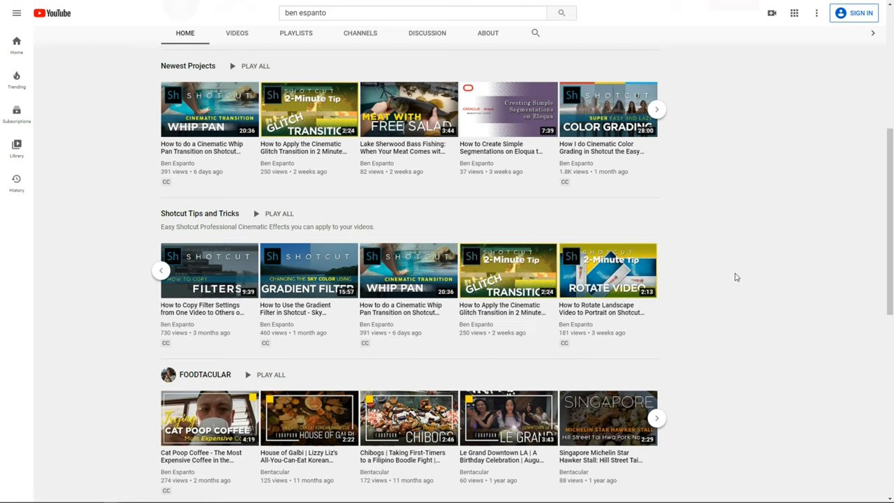
mouse_move(204, 217)
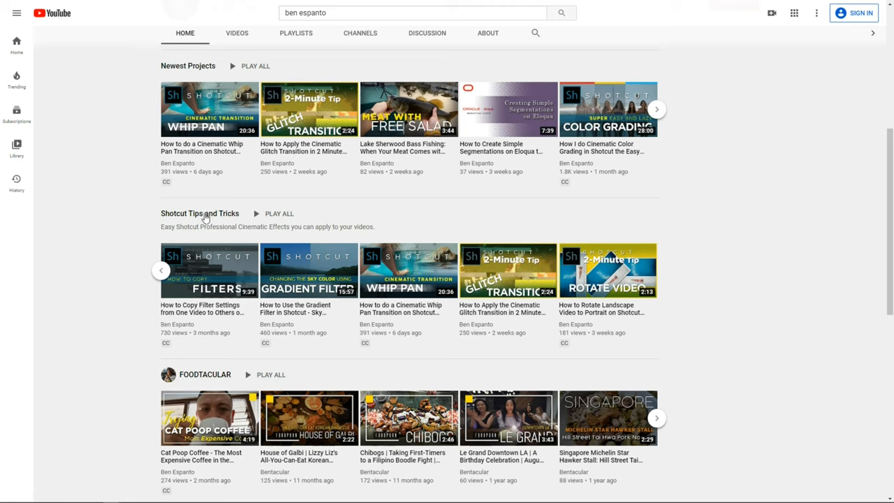
Open the Shotcut Tips and Tricks playlist and scroll its 13 videos
click(202, 216)
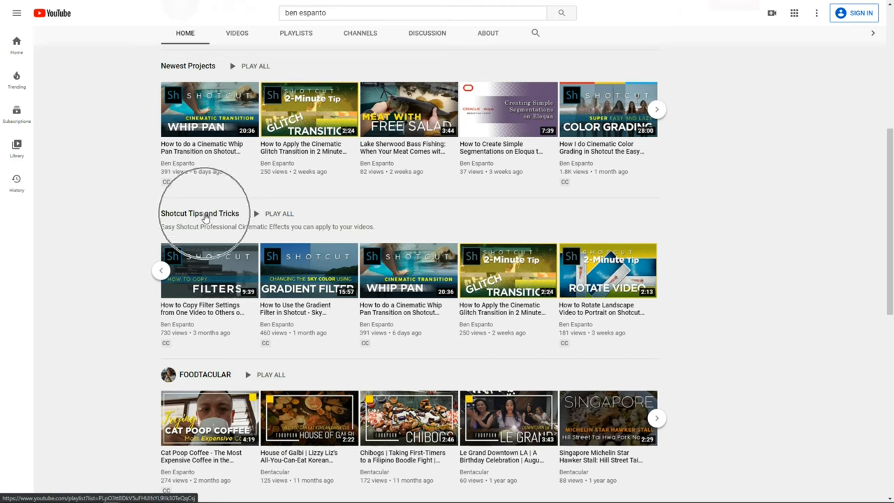
click(200, 213)
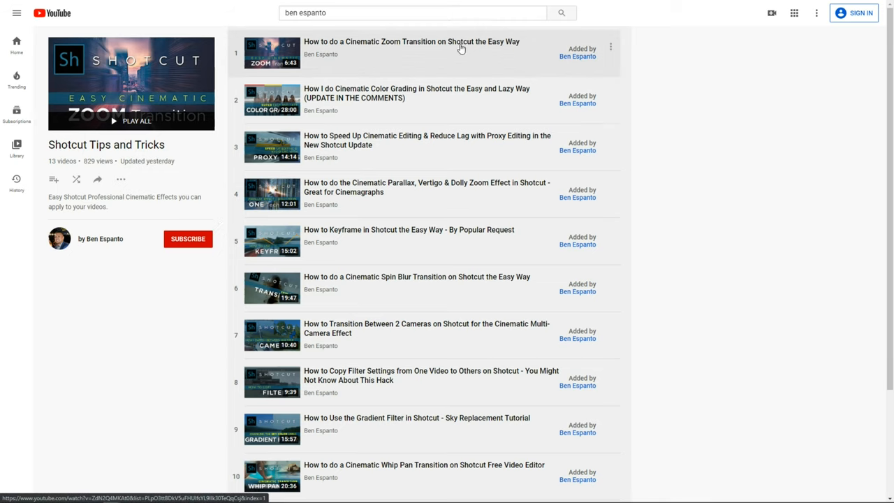
mouse_move(410, 274)
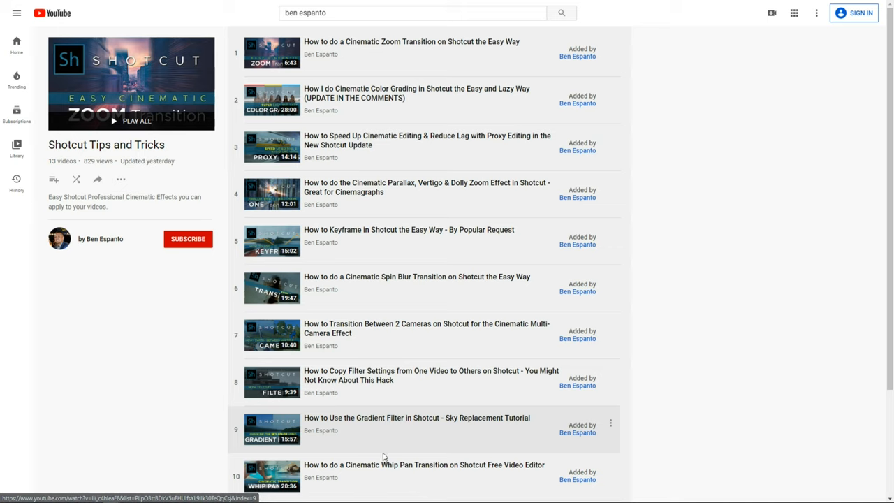
scroll(down, 3)
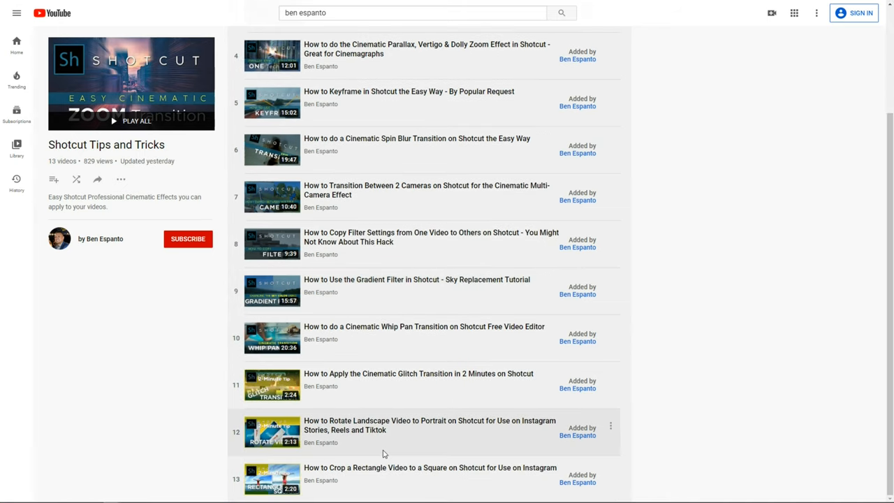